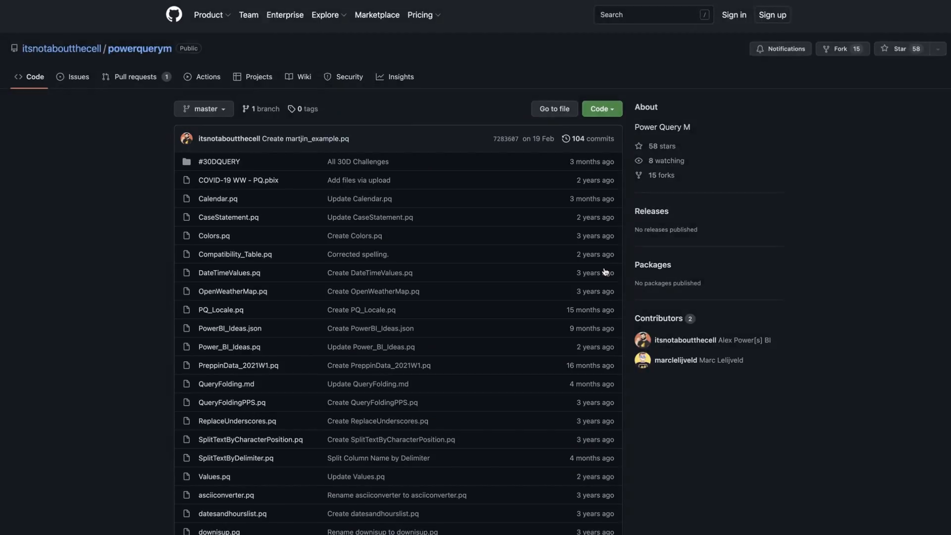
# Browse into the #30DQUERY challenges folder of the powerquerym repository.
pyautogui.click(219, 162)
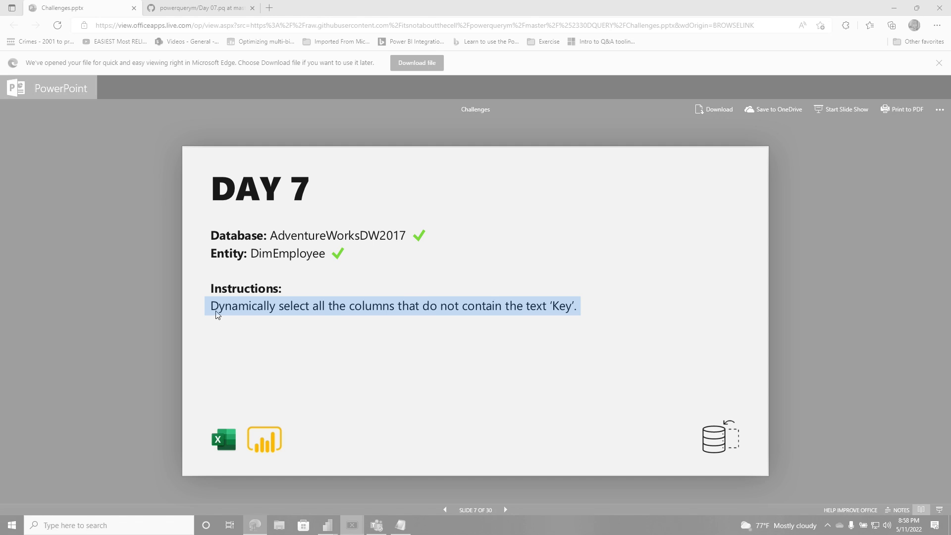
pyautogui.moveTo(412, 318)
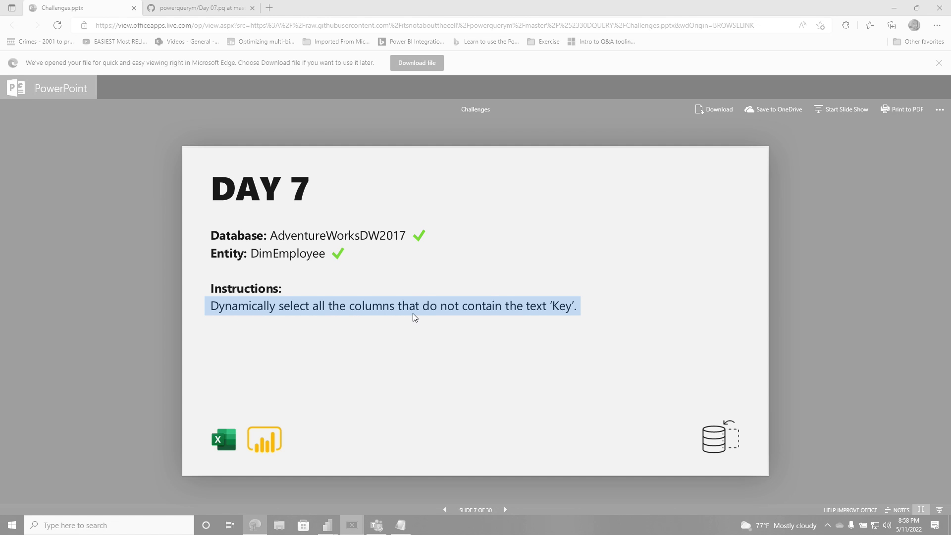
# Preview DimEmployee, select its Key columns and bring up the New Query options.
pyautogui.click(351, 530)
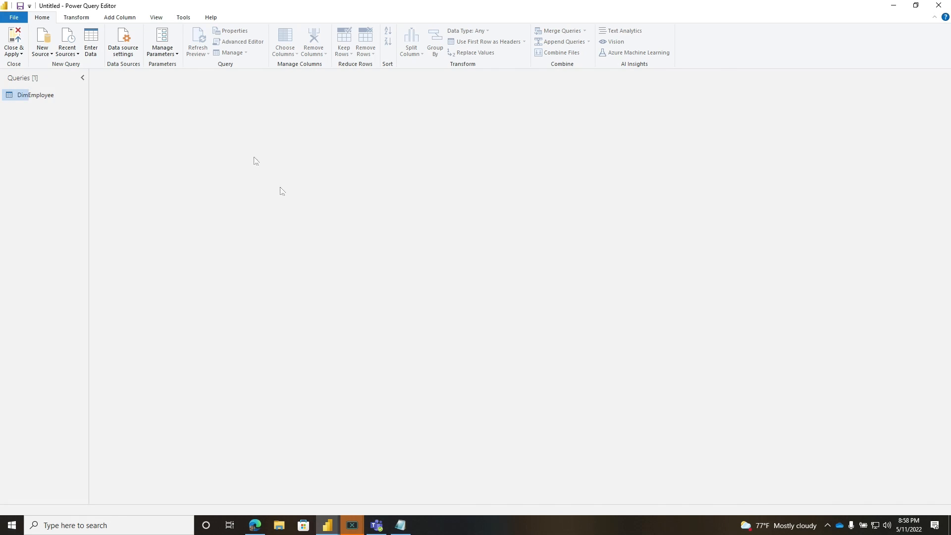
pyautogui.click(36, 95)
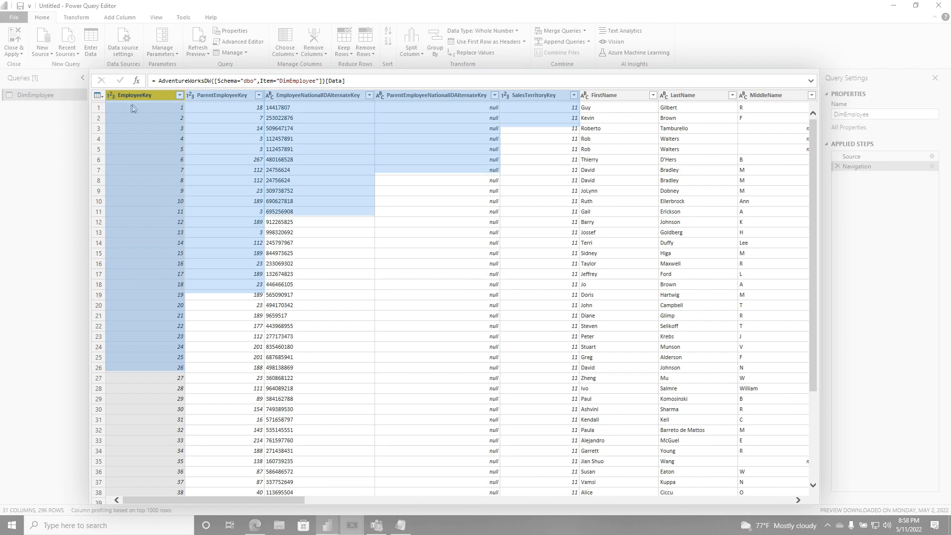
pyautogui.click(435, 95)
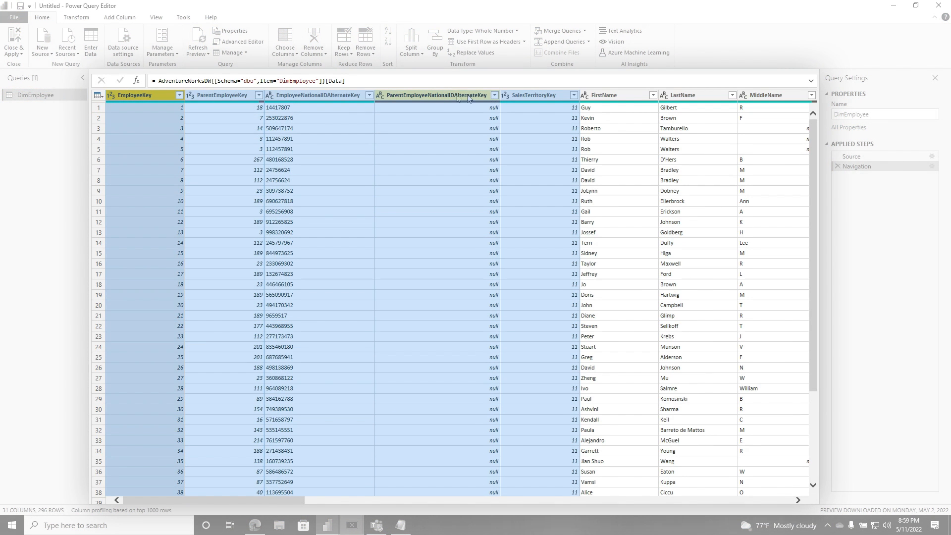
pyautogui.rightClick(221, 94)
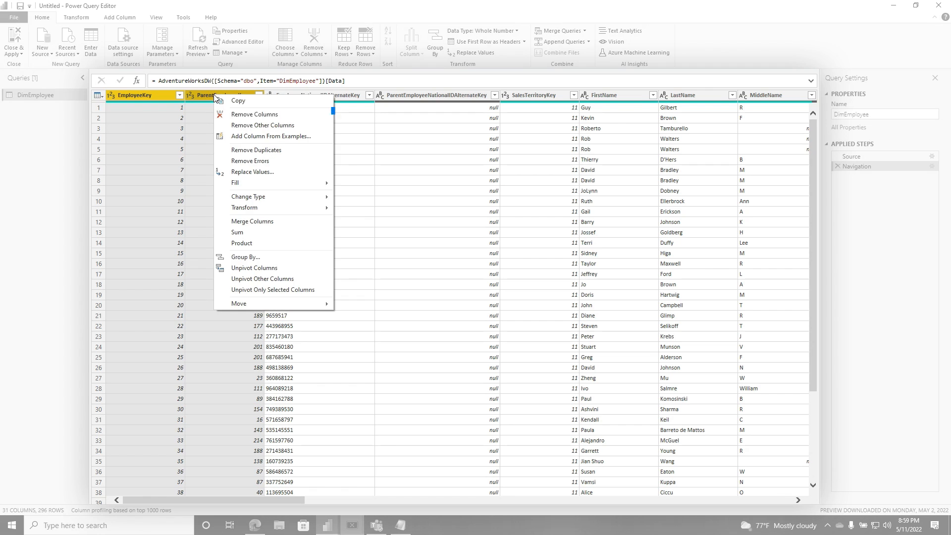
pyautogui.click(254, 114)
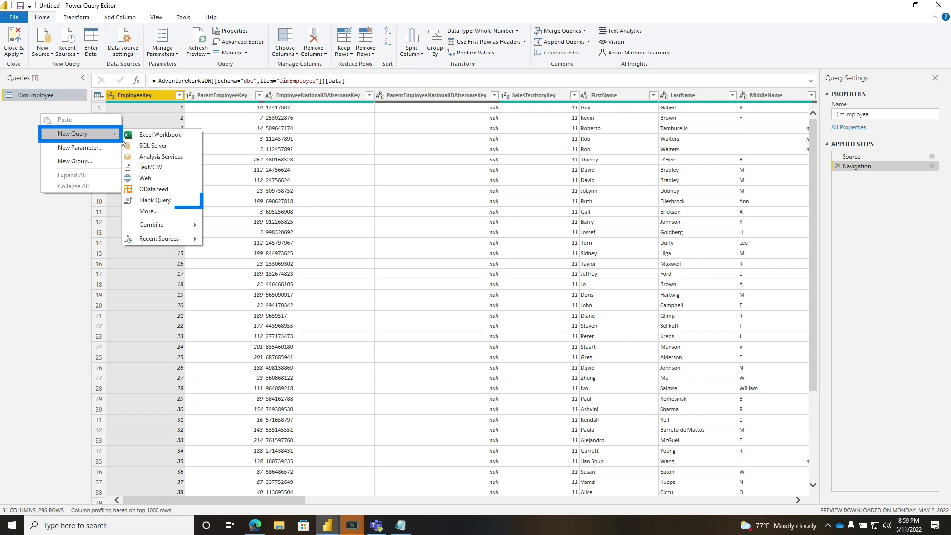
# Create a blank Query1 whose Source is DimEmployee via the Advanced Editor.
pyautogui.click(155, 200)
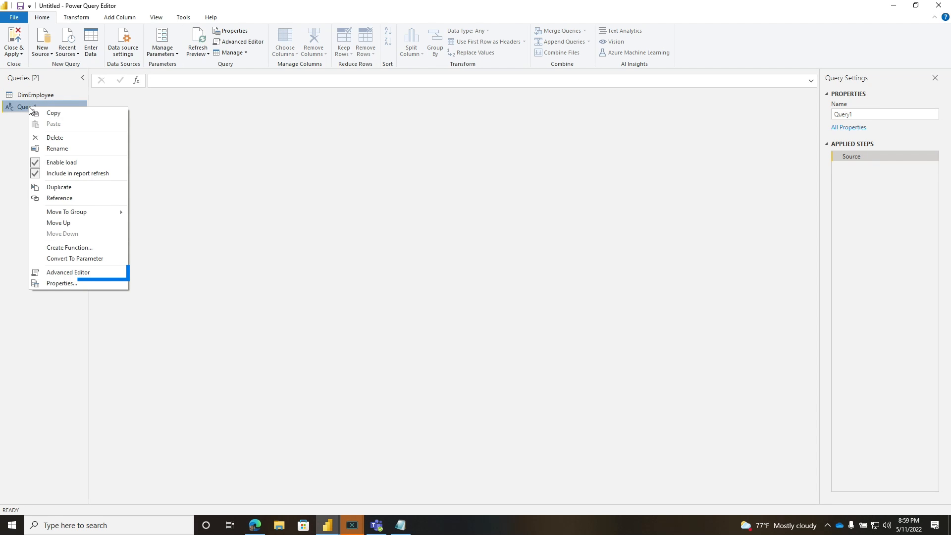
pyautogui.click(68, 271)
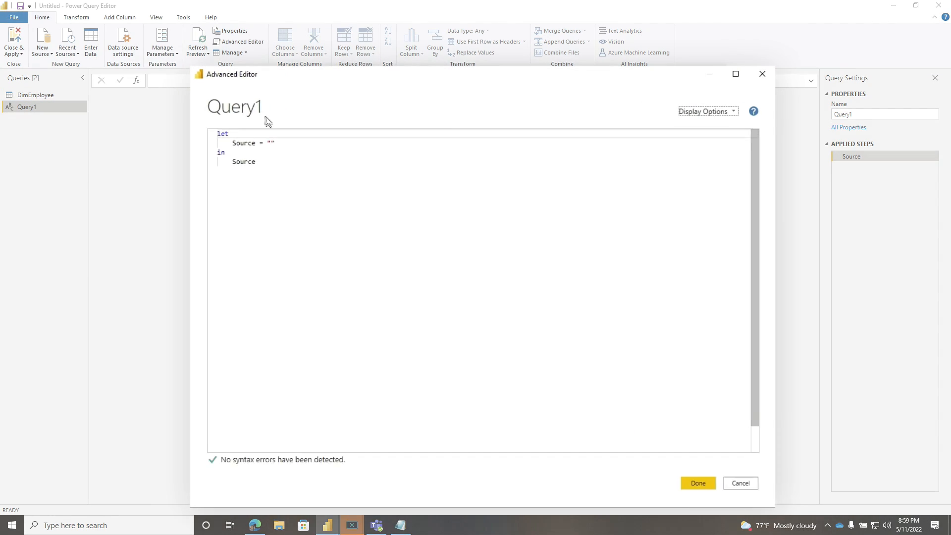
pyautogui.write('DimEmployee')
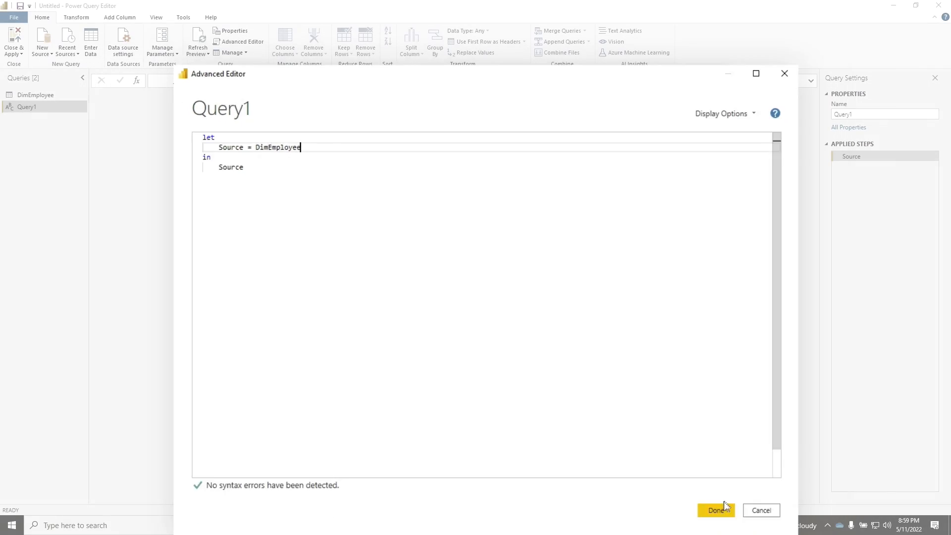
pyautogui.click(715, 509)
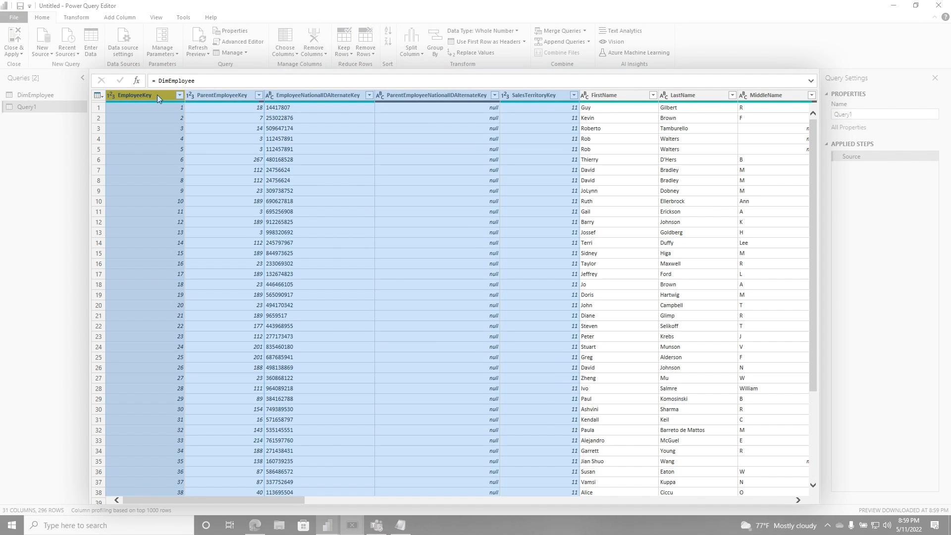
# Add a GetColumnNames step = Table.ColumnNames(Source), then start a further step.
pyautogui.rightClick(852, 165)
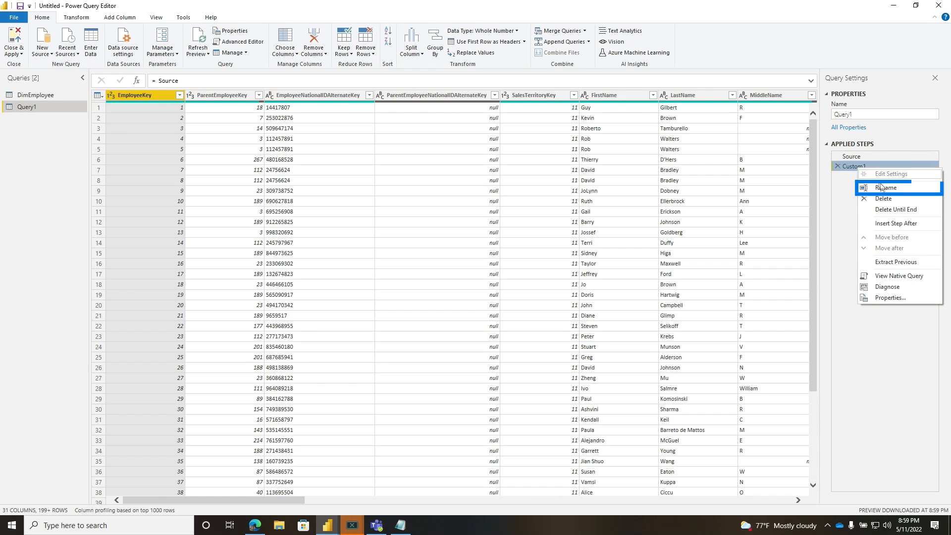
pyautogui.click(886, 187)
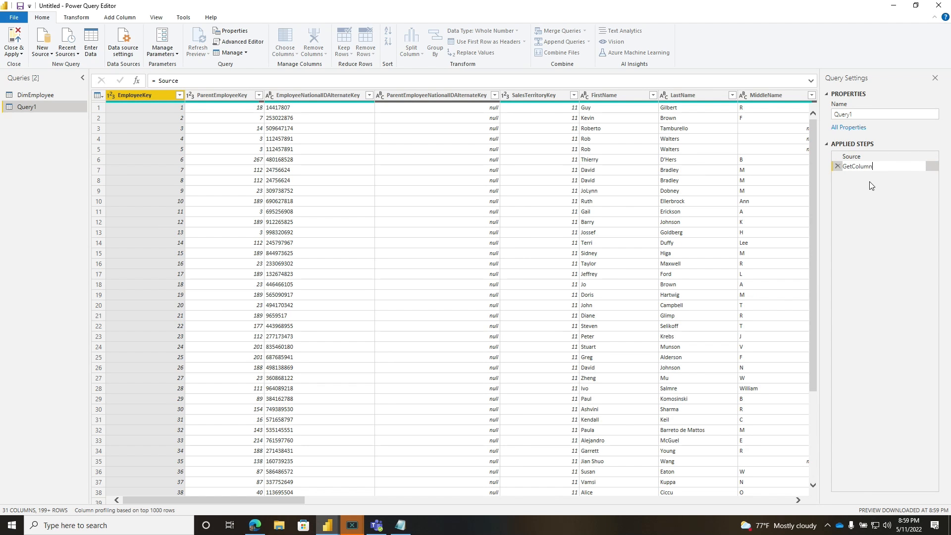
pyautogui.write('Table.ColumnNames (')
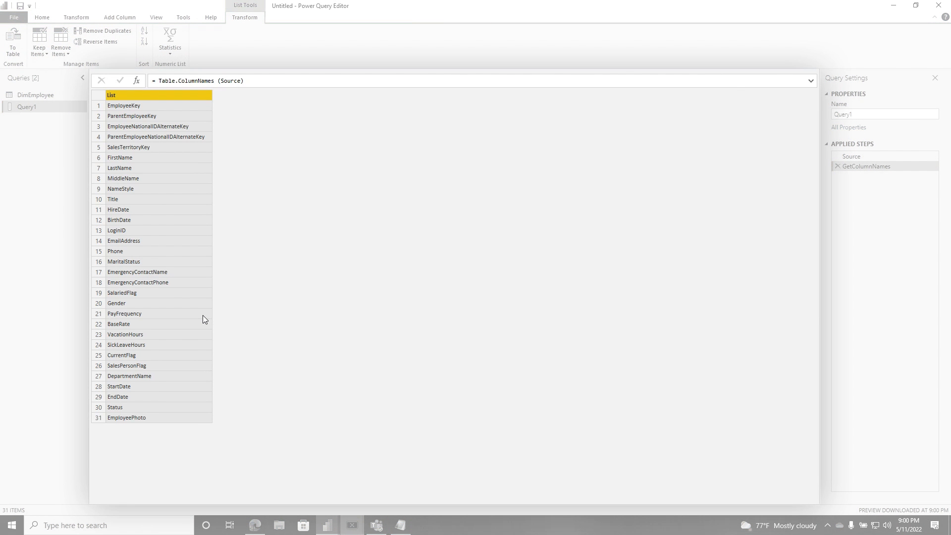
pyautogui.moveTo(190, 216)
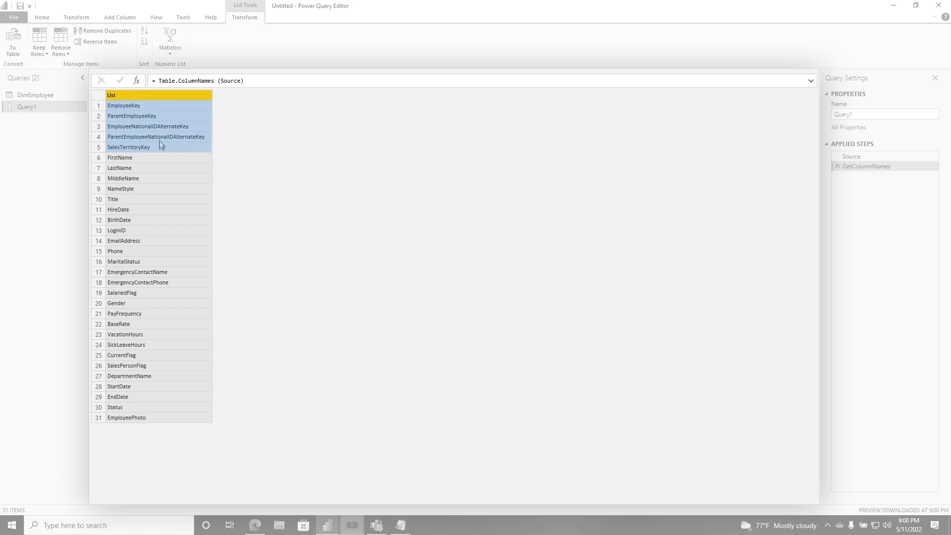
pyautogui.moveTo(153, 127)
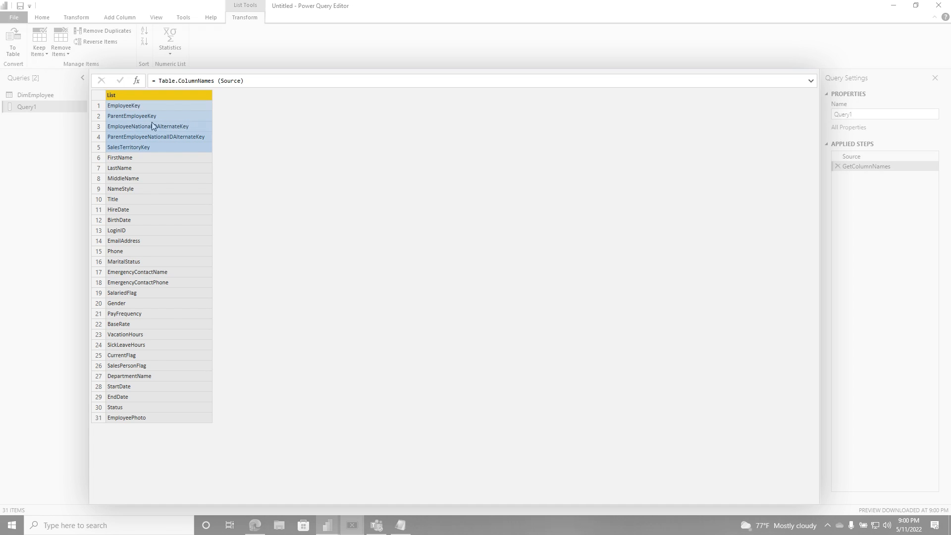
pyautogui.click(60, 41)
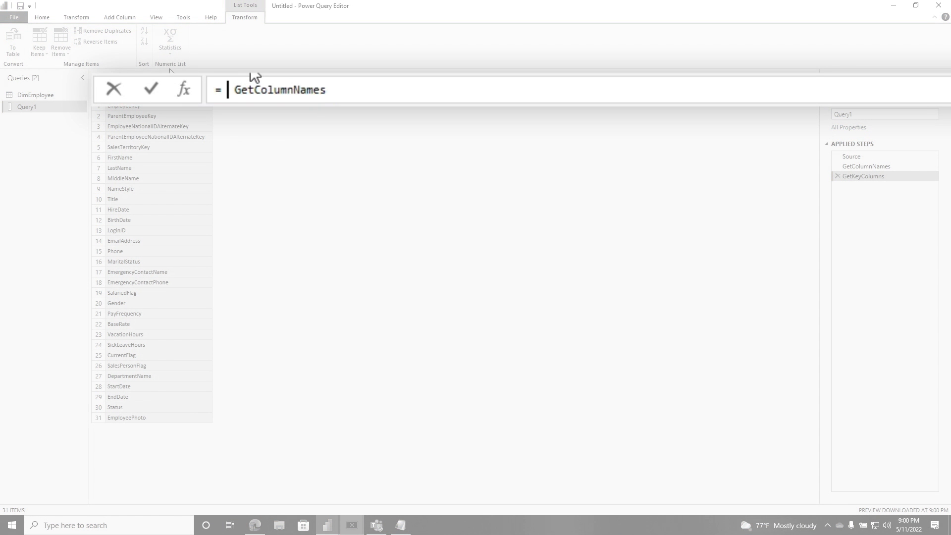
# Write GetKeyColumns = List.FindText(GetColumnNames, "Key") and add the following step.
pyautogui.write('List.FindText')
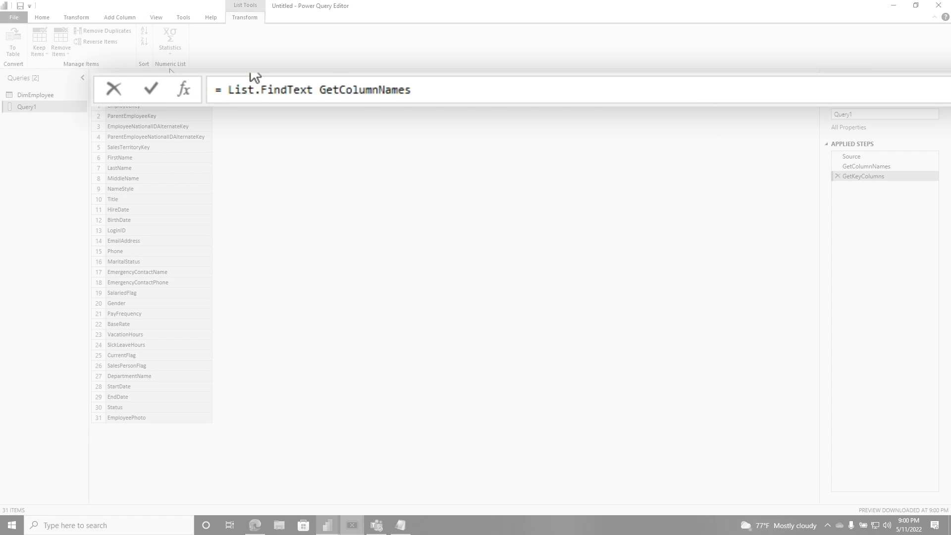
pyautogui.write('(GetColumnNames,')
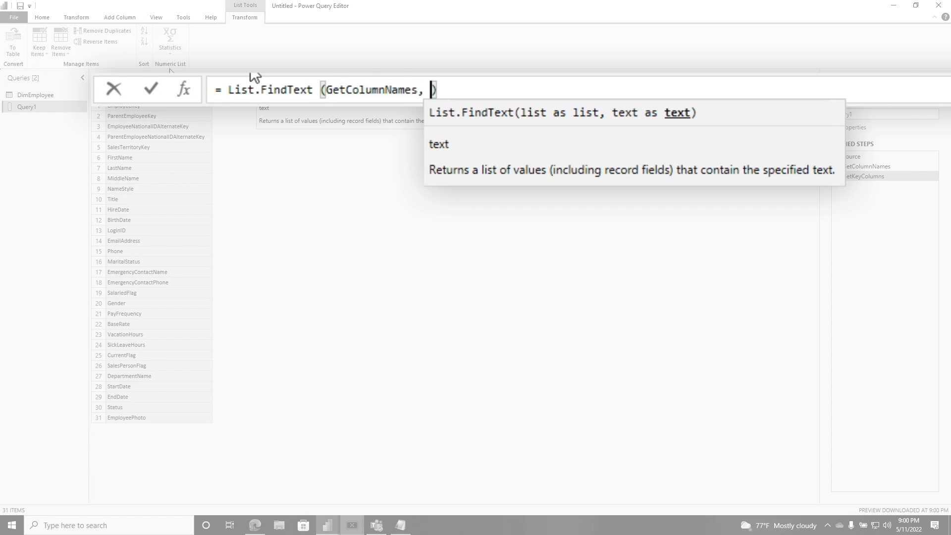
pyautogui.write('""')
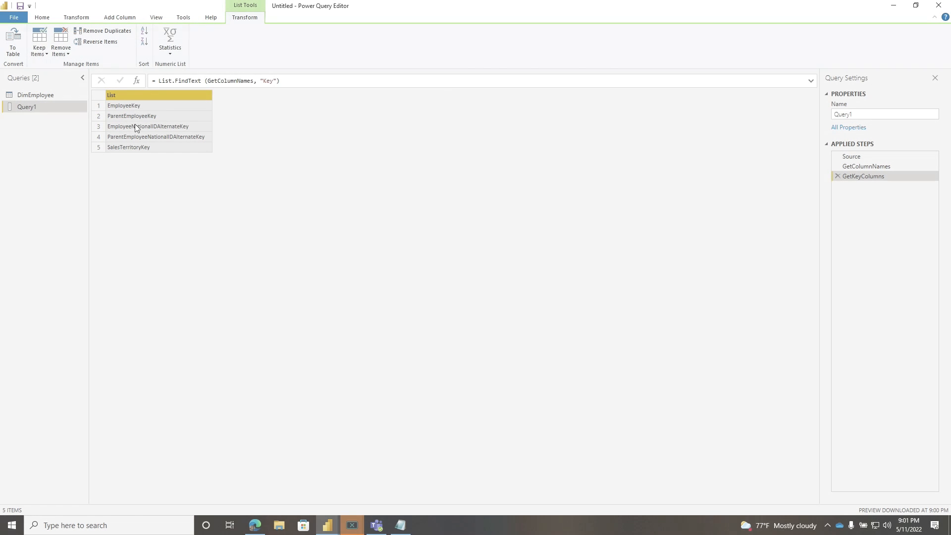
pyautogui.moveTo(136, 80)
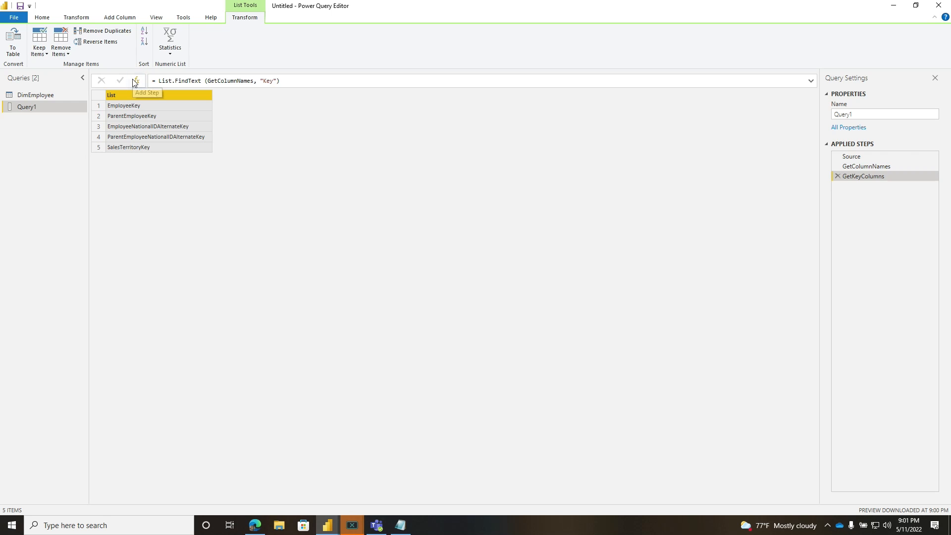
pyautogui.click(136, 80)
pyautogui.write('Resu')
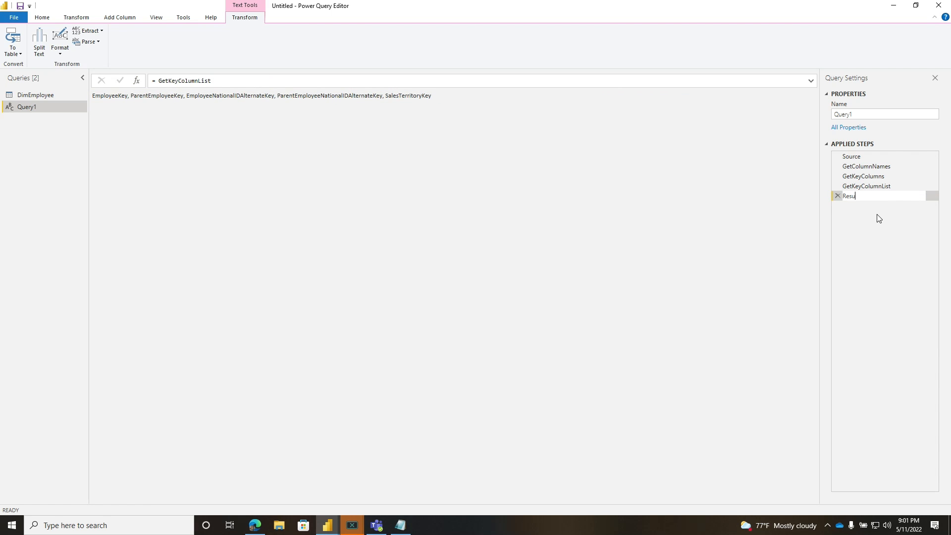
# Enter a Result step using Table.RemoveColumns on Source, which raises an Expression.Error.
pyautogui.write('Table.Remove')
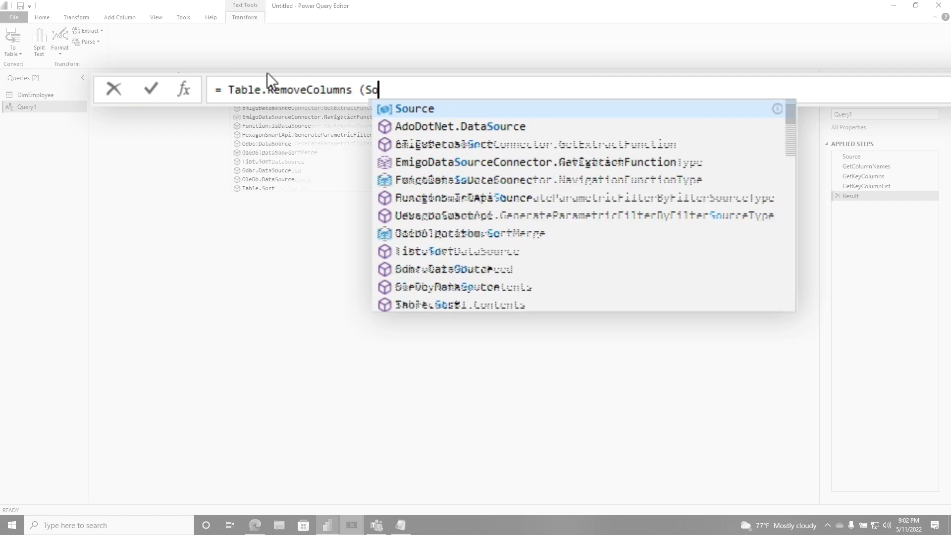
pyautogui.write('urce')
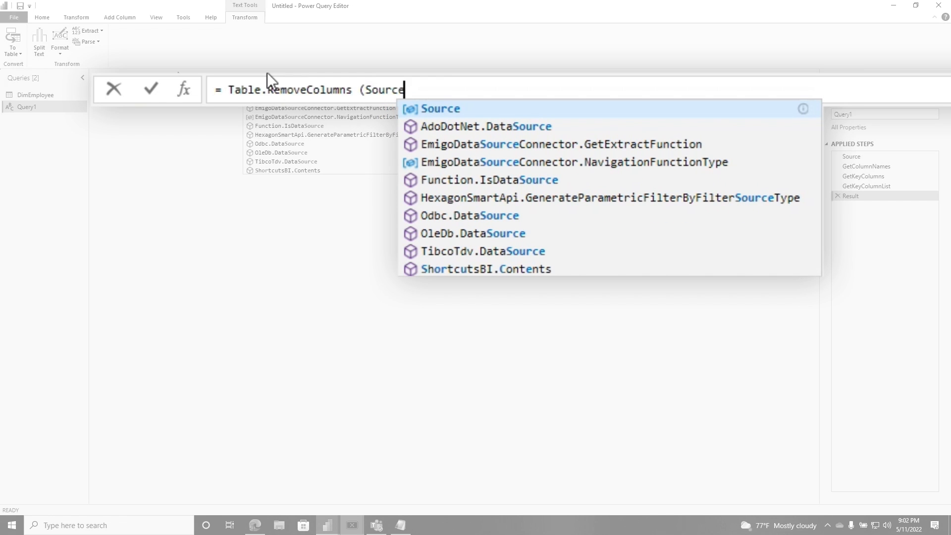
pyautogui.write(', GetKeyColumnList})')
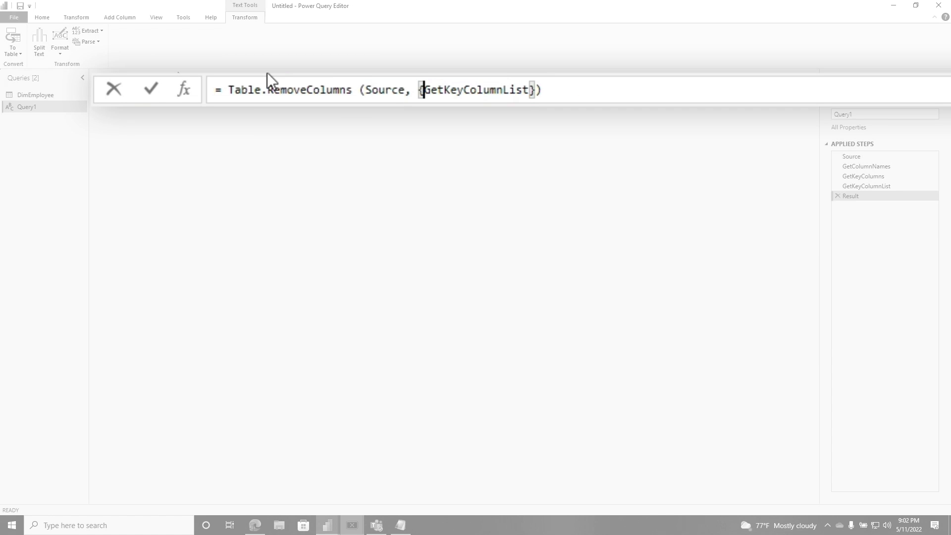
pyautogui.click(151, 90)
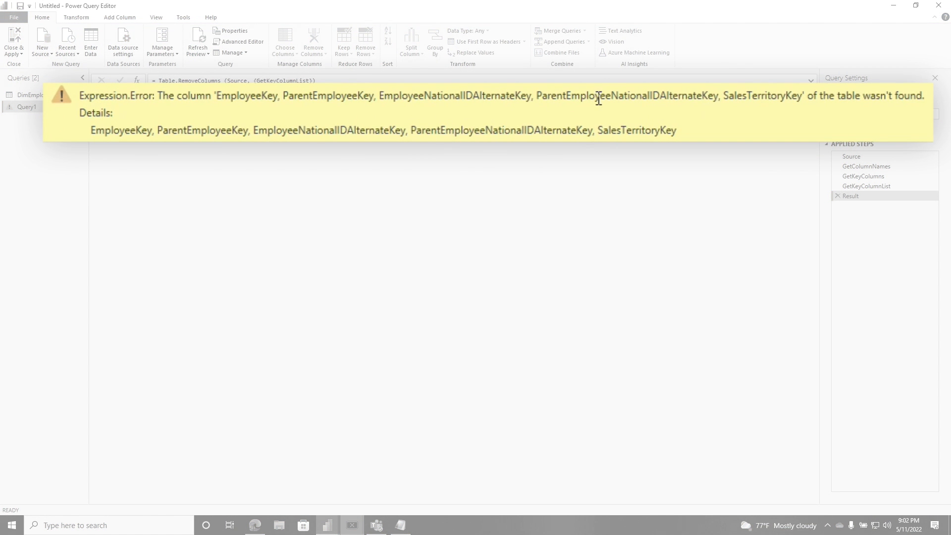
# Fix Result to Table.RemoveColumns(Source, GetKeyColumns), leaving 26 non-Key columns.
pyautogui.click(27, 107)
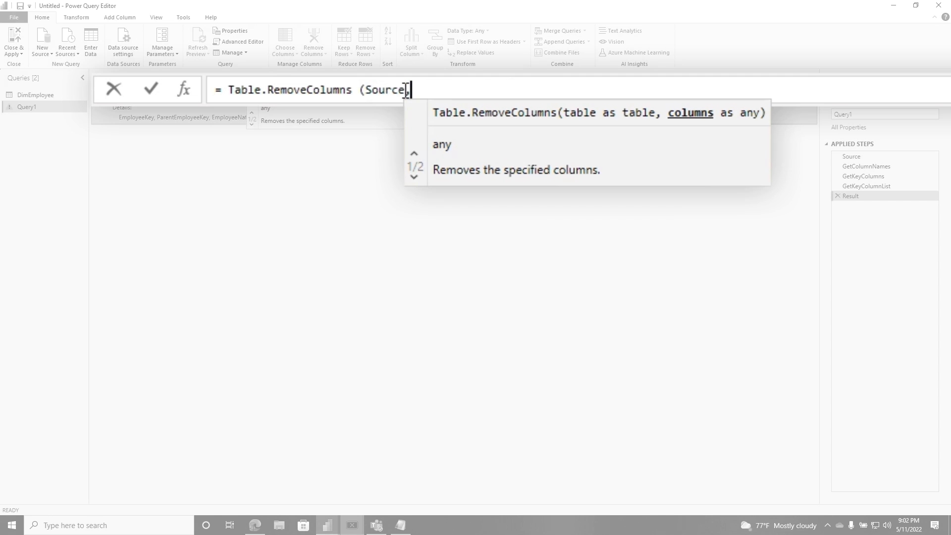
pyautogui.write(',')
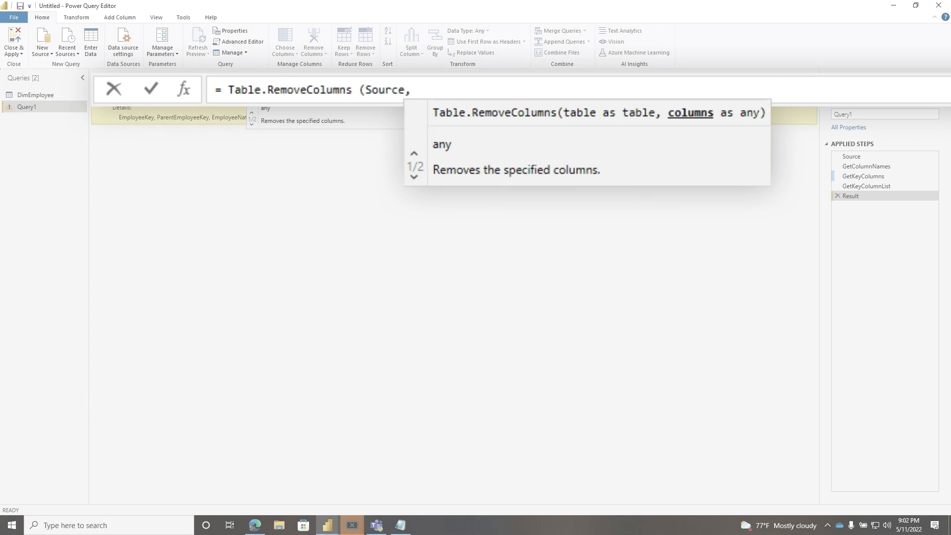
pyautogui.click(865, 175)
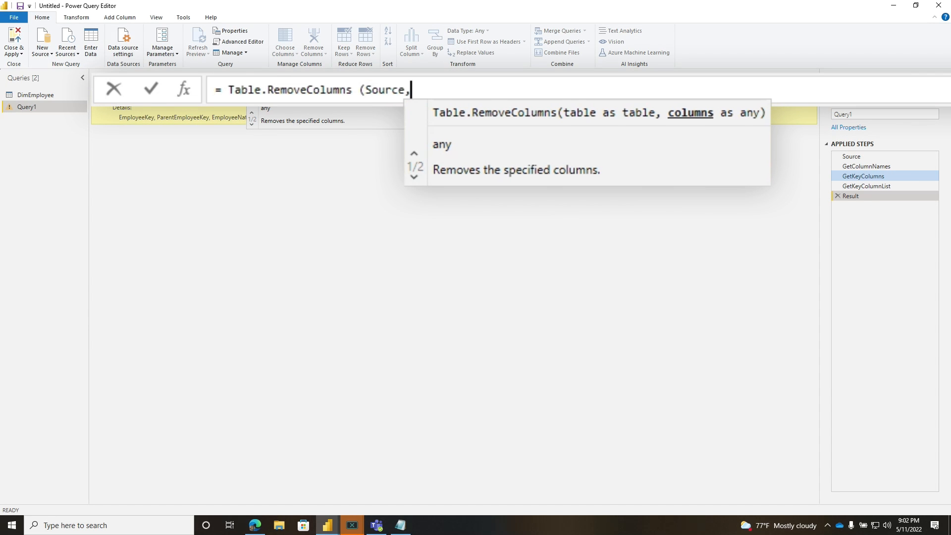
pyautogui.write('GetKe')
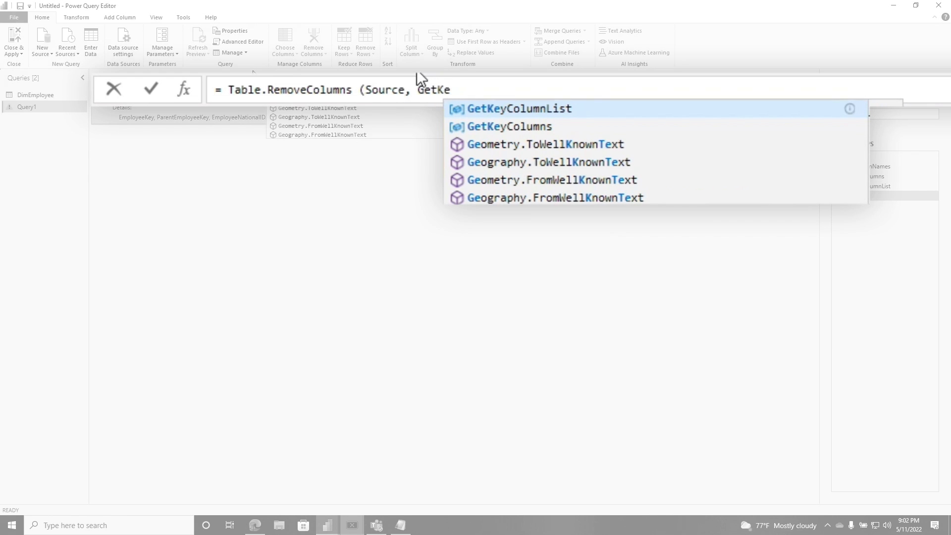
pyautogui.click(508, 126)
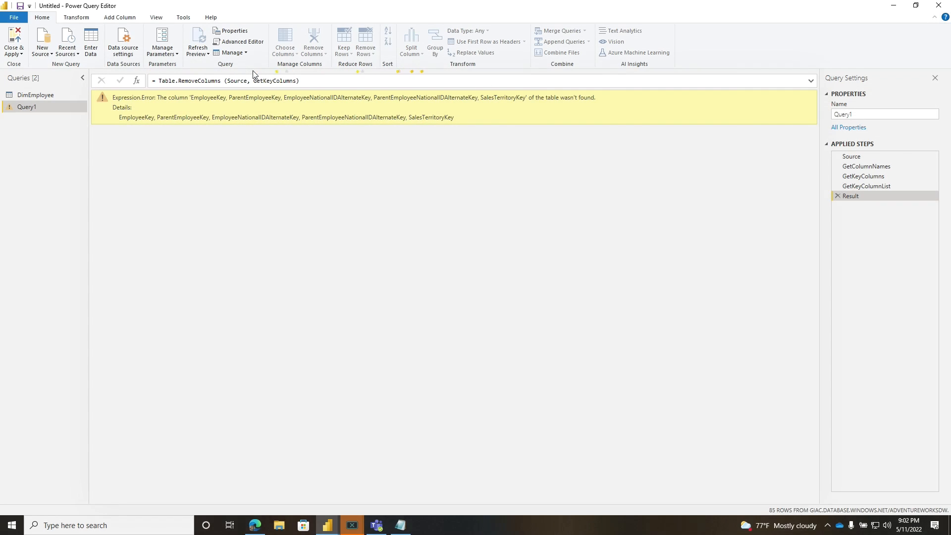
pyautogui.rightClick(27, 107)
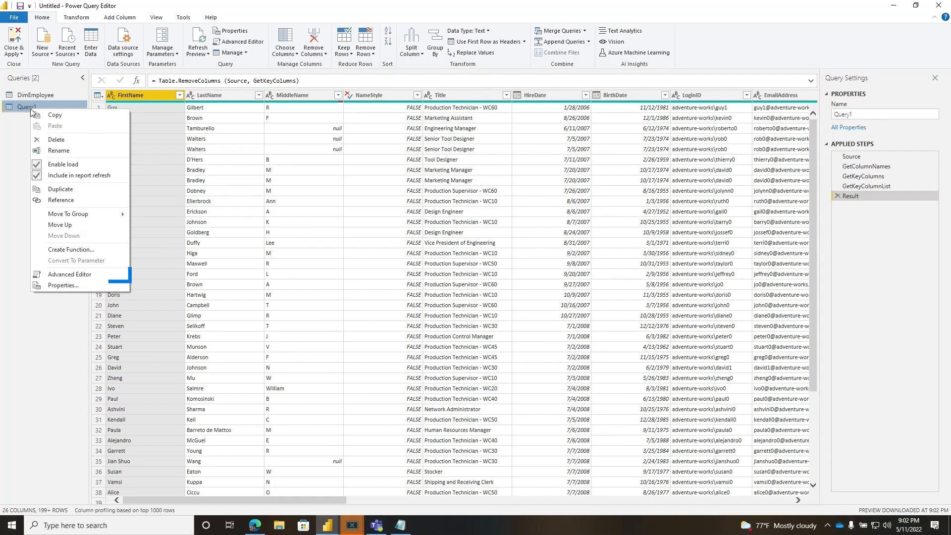
pyautogui.click(70, 274)
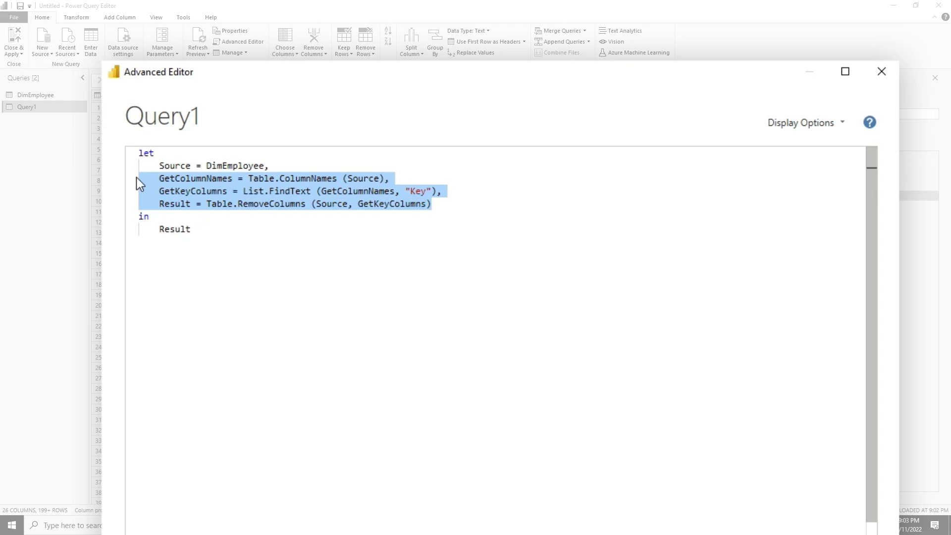
pyautogui.click(656, 422)
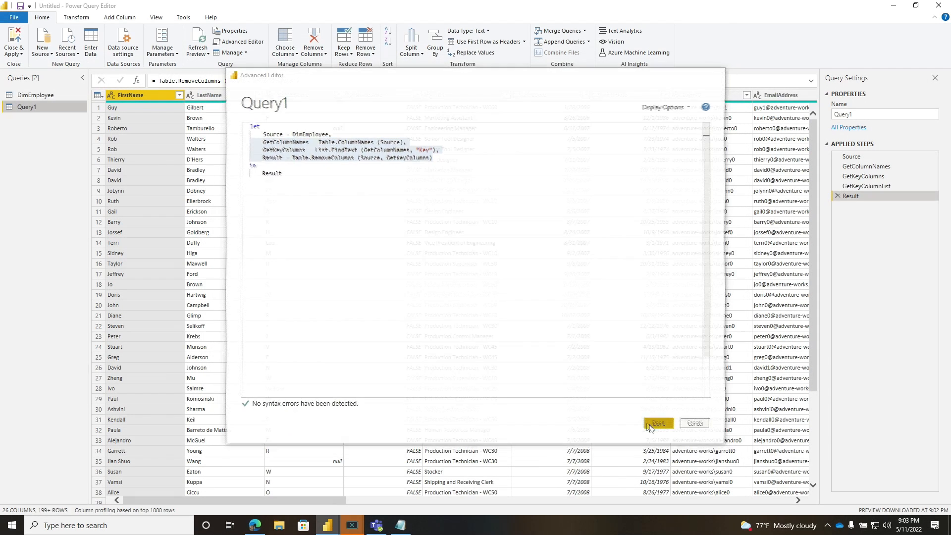
# Paste the removal steps into DimEmployee, pointed at dbo_DimEmployee and returning Result.
pyautogui.click(657, 422)
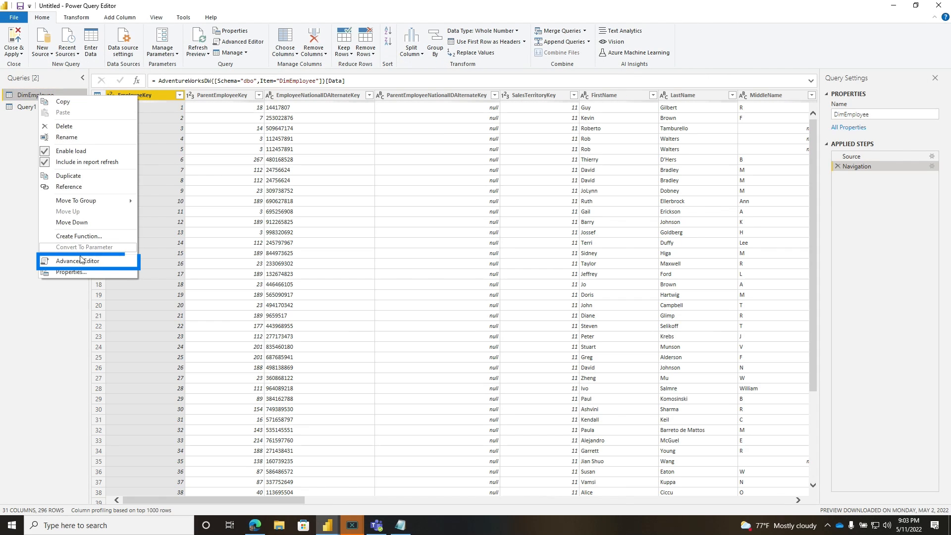
pyautogui.click(74, 260)
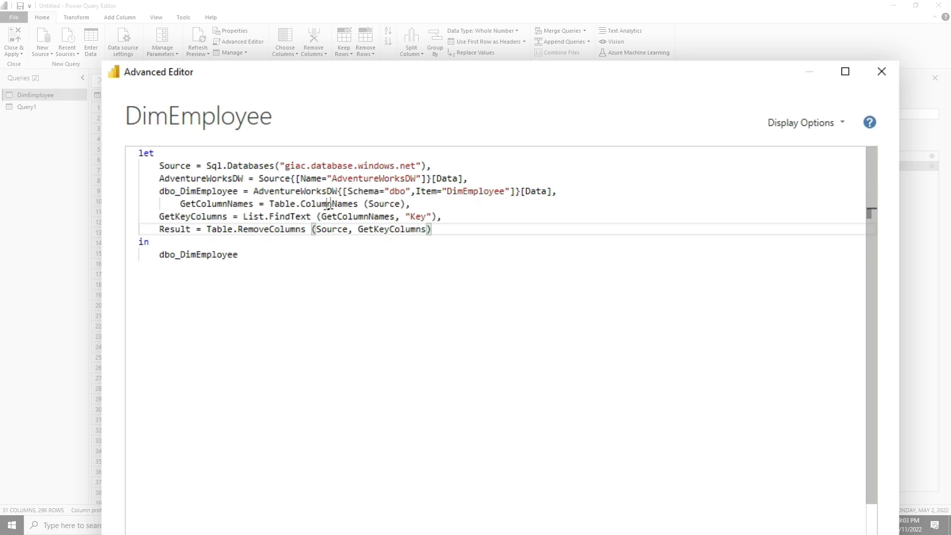
pyautogui.doubleClick(198, 190)
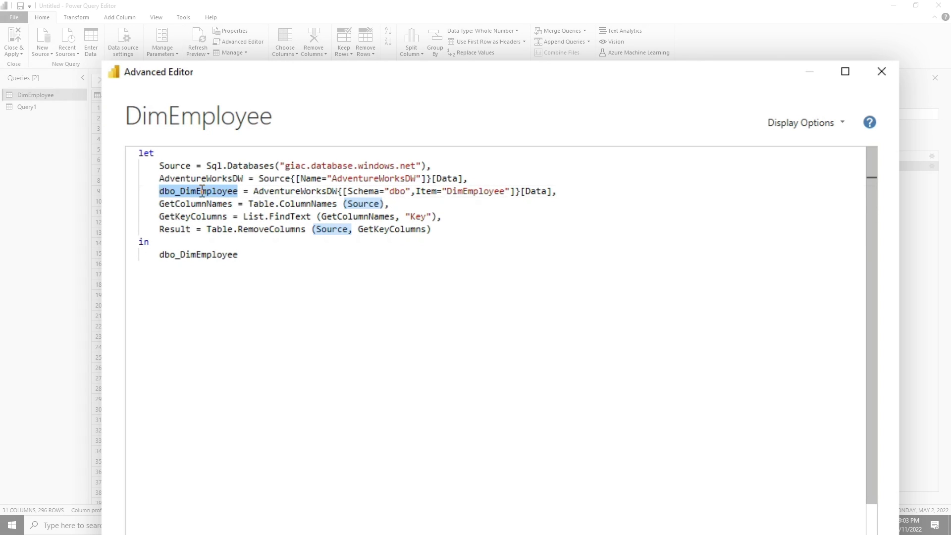
pyautogui.moveTo(508, 245)
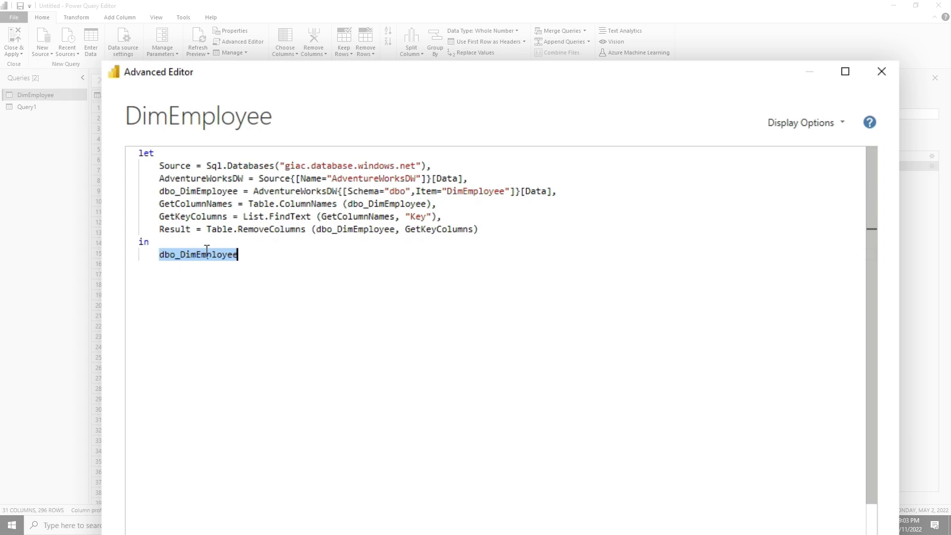
pyautogui.write('Result')
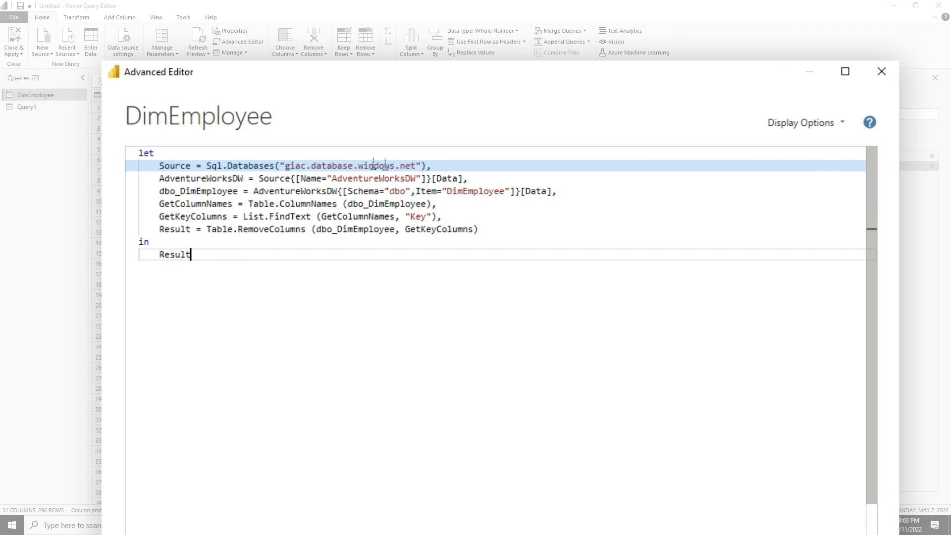
pyautogui.click(485, 192)
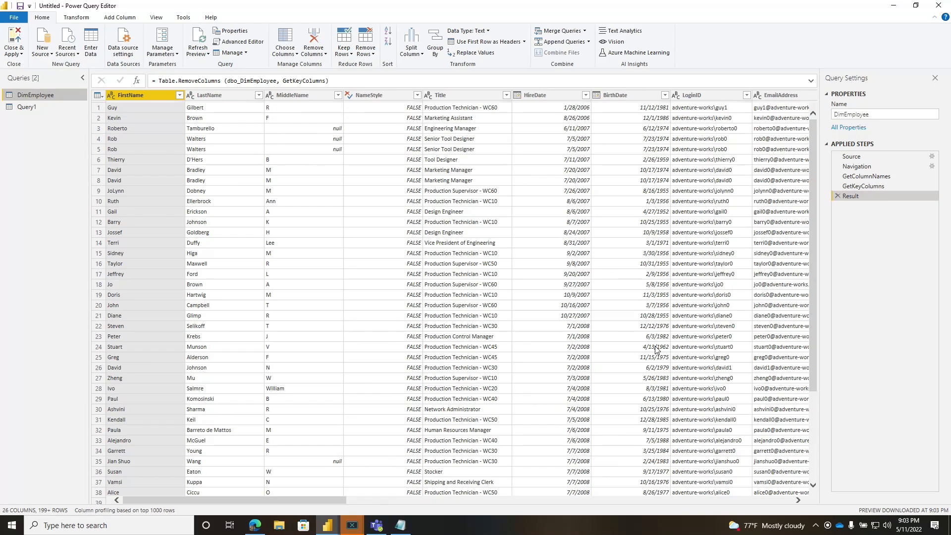
# View the Result step's native SQL query to confirm it still folds.
pyautogui.rightClick(850, 195)
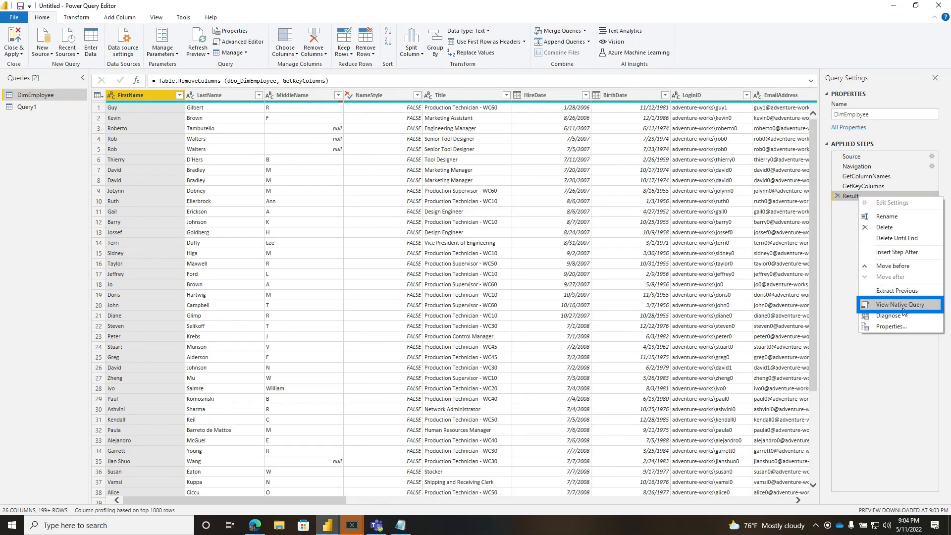
pyautogui.click(900, 303)
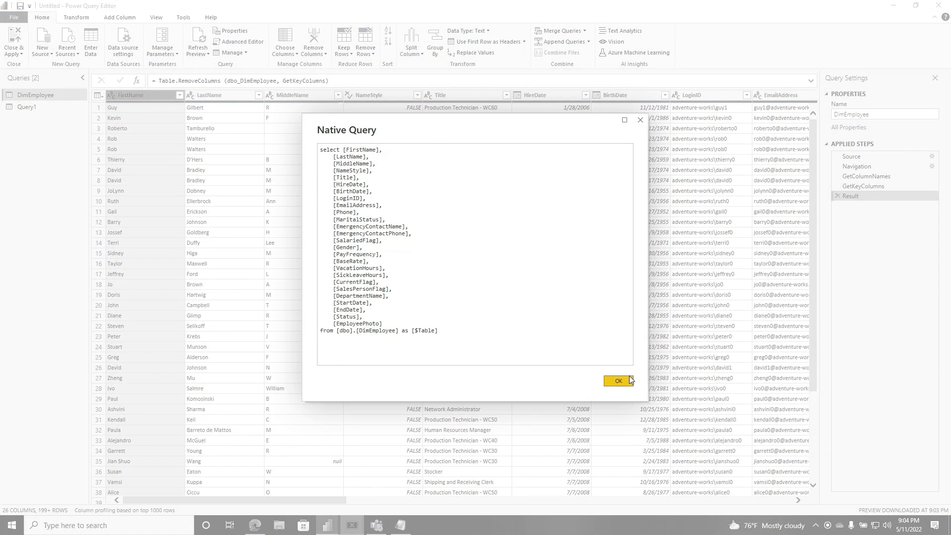
pyautogui.click(616, 381)
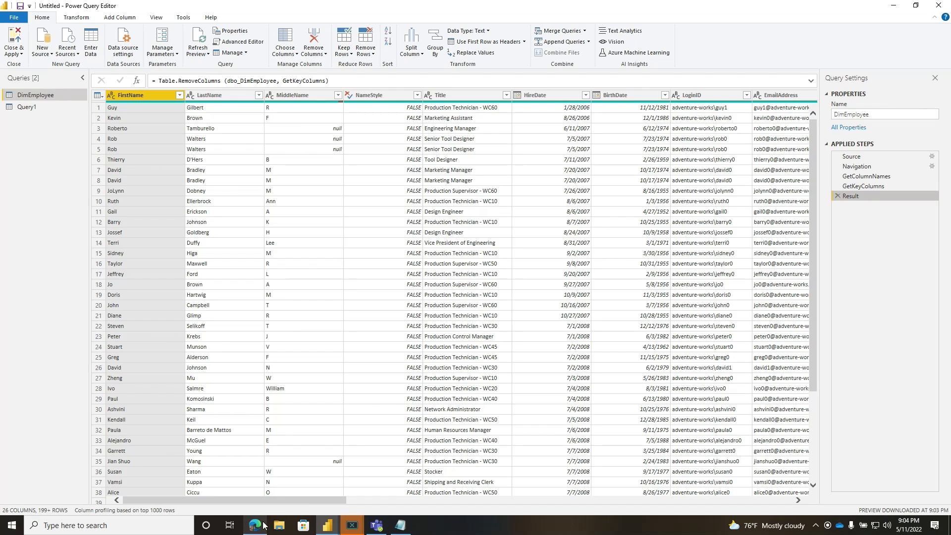
# Create Query2 with the SelectColumns code for non-Key columns and view its native query.
pyautogui.click(254, 525)
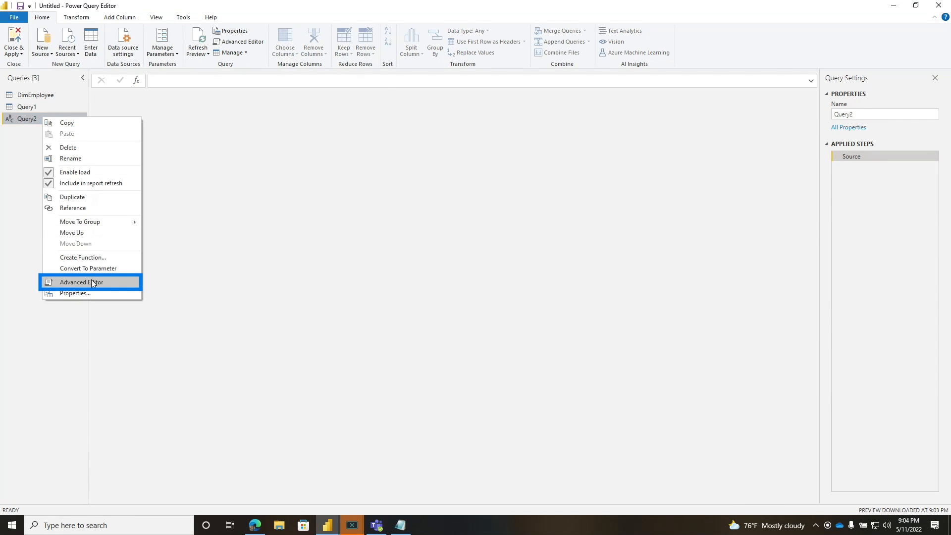
pyautogui.click(80, 281)
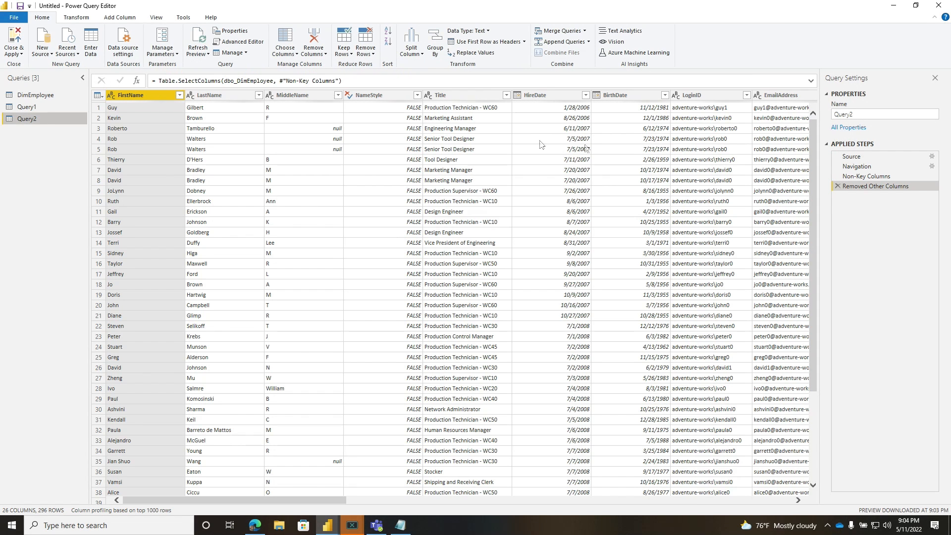
pyautogui.rightClick(872, 186)
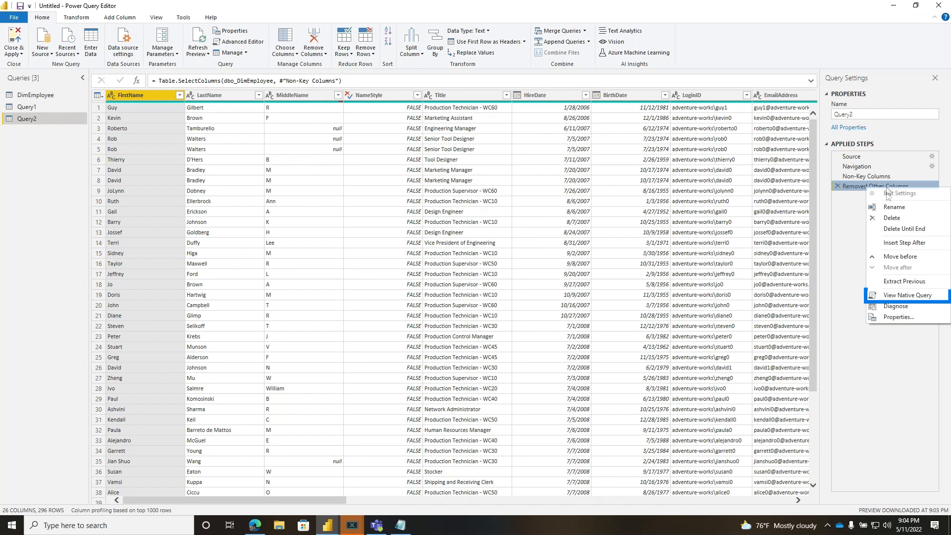
pyautogui.click(907, 295)
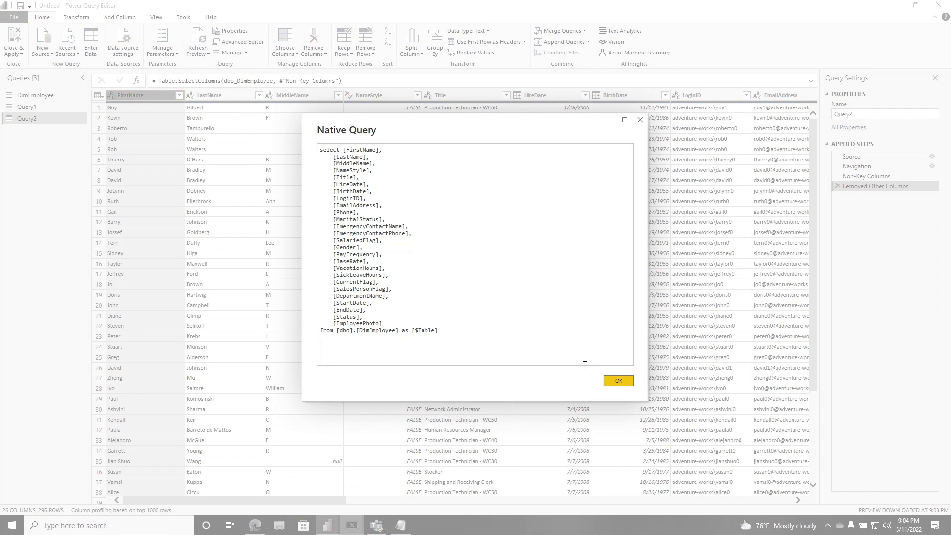
pyautogui.rightClick(27, 119)
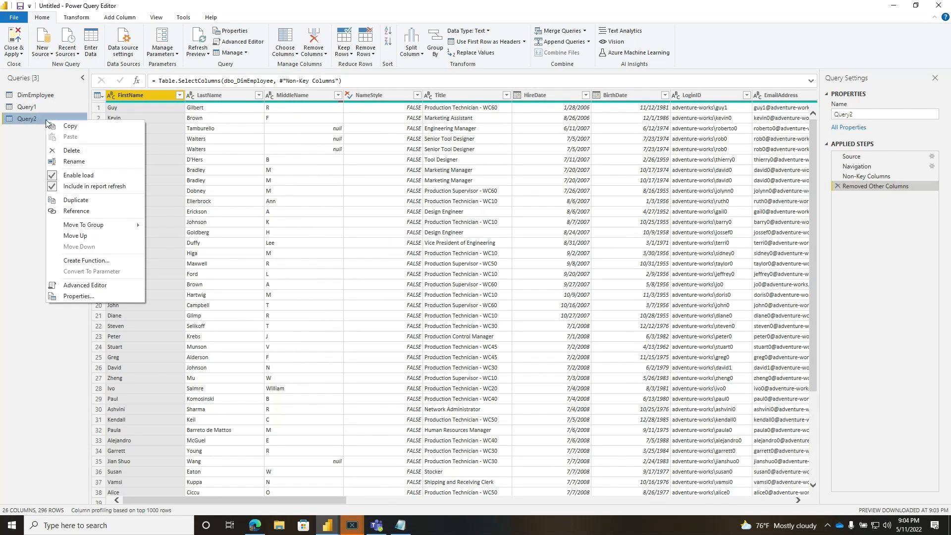
pyautogui.click(84, 287)
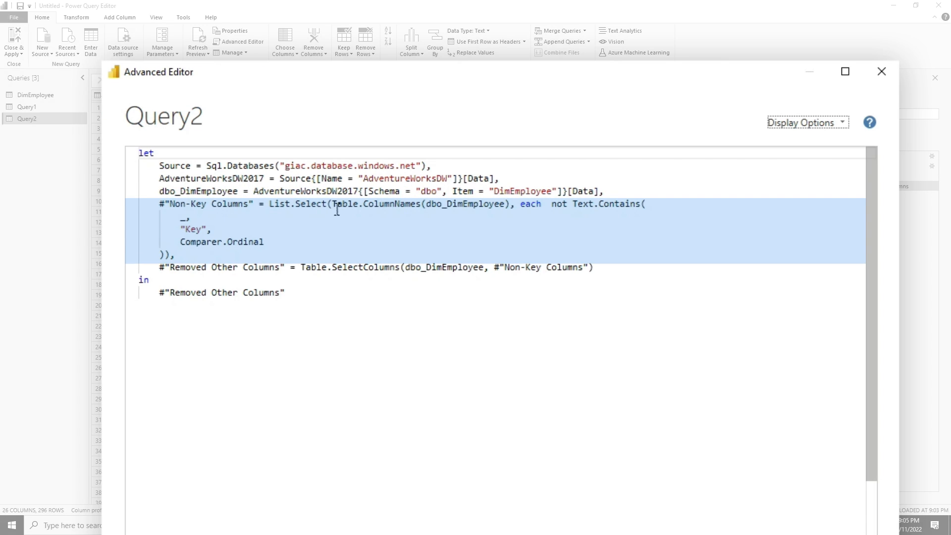
pyautogui.moveTo(522, 203)
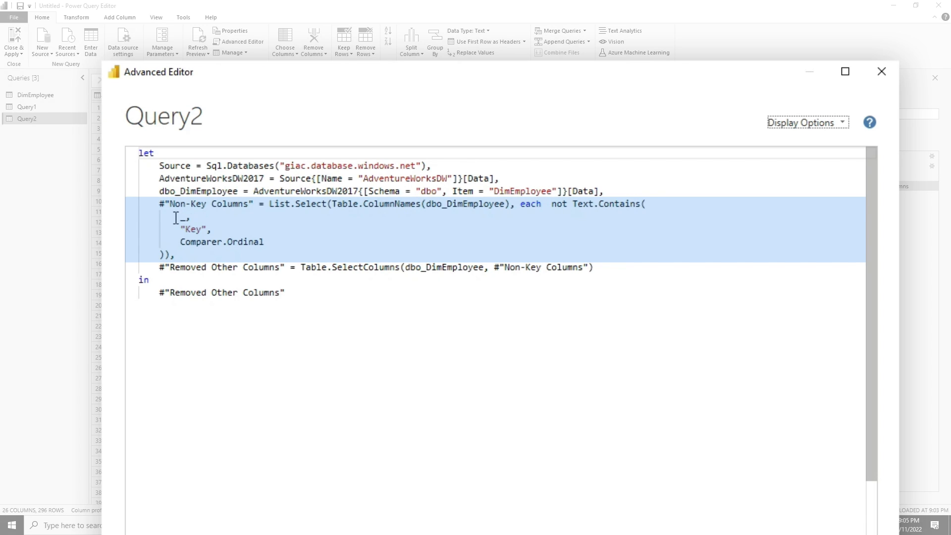
pyautogui.click(434, 267)
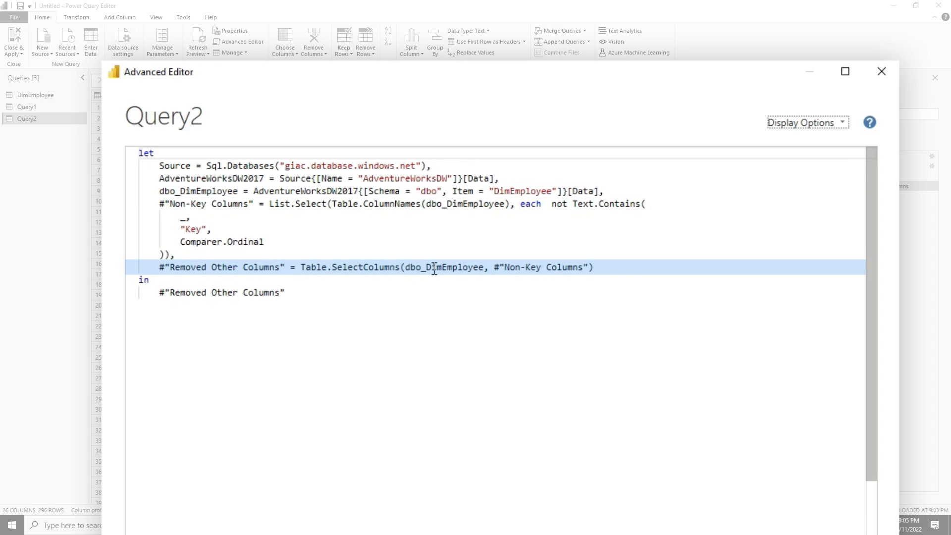
pyautogui.click(257, 229)
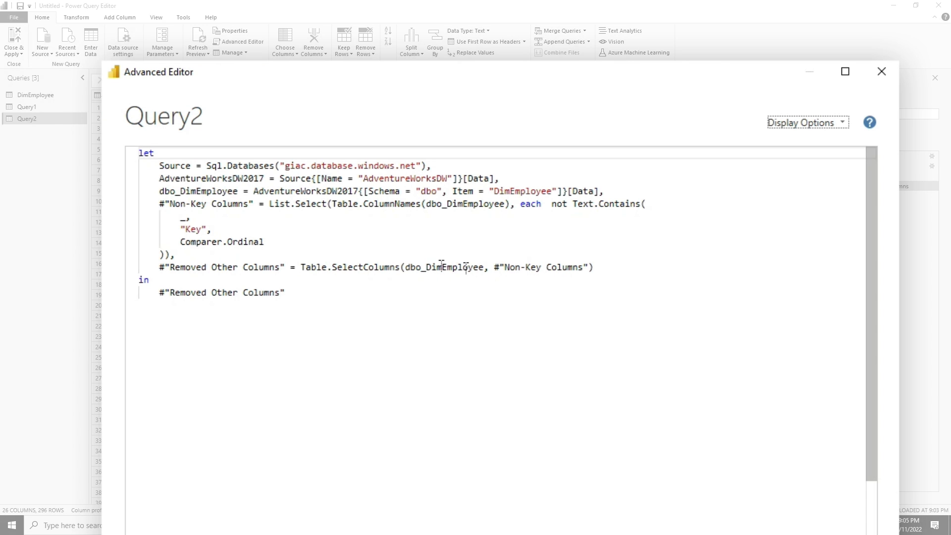
pyautogui.moveTo(669, 432)
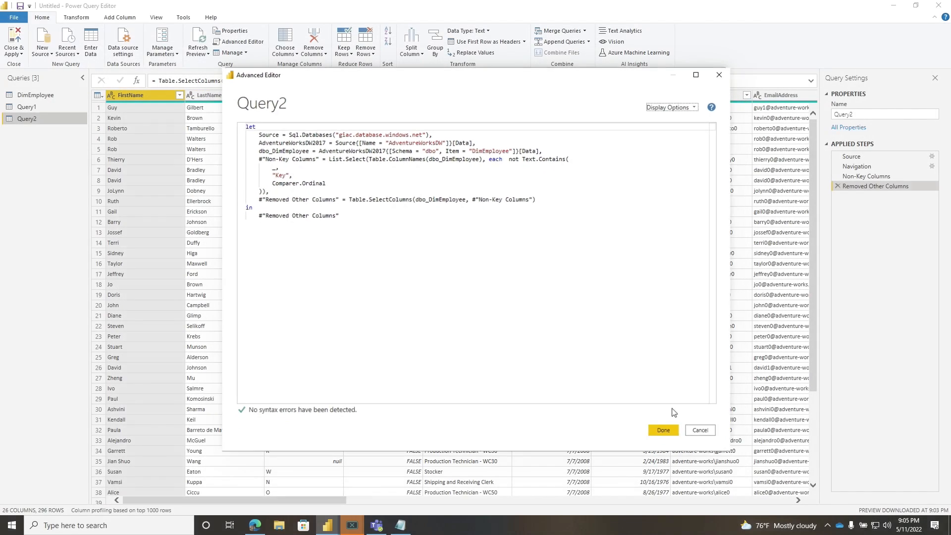
pyautogui.click(662, 429)
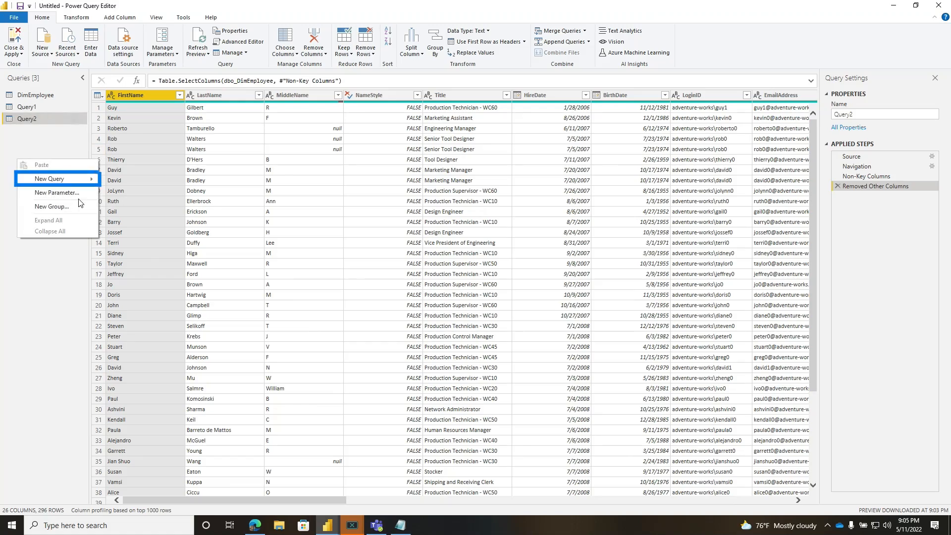
# Create a new blank query holding the key-column removal function code.
pyautogui.click(52, 178)
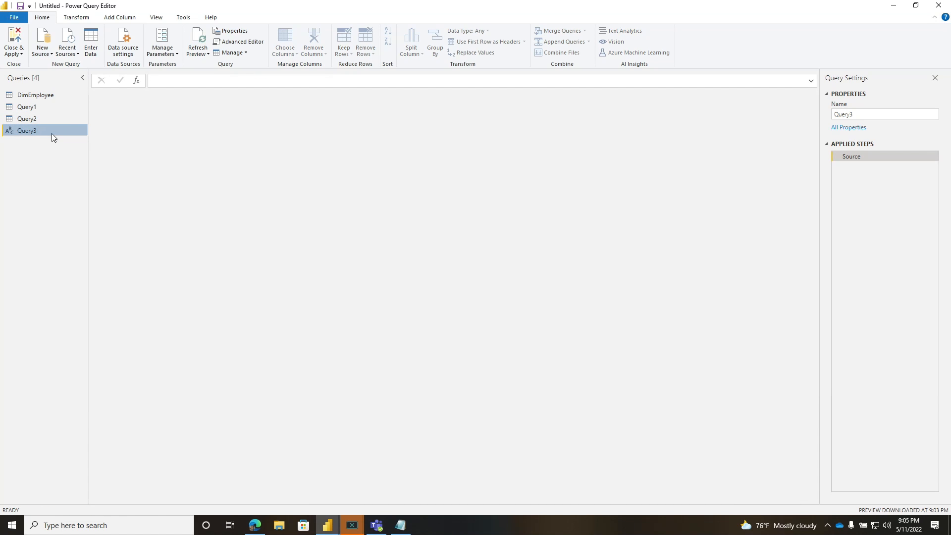
pyautogui.click(241, 41)
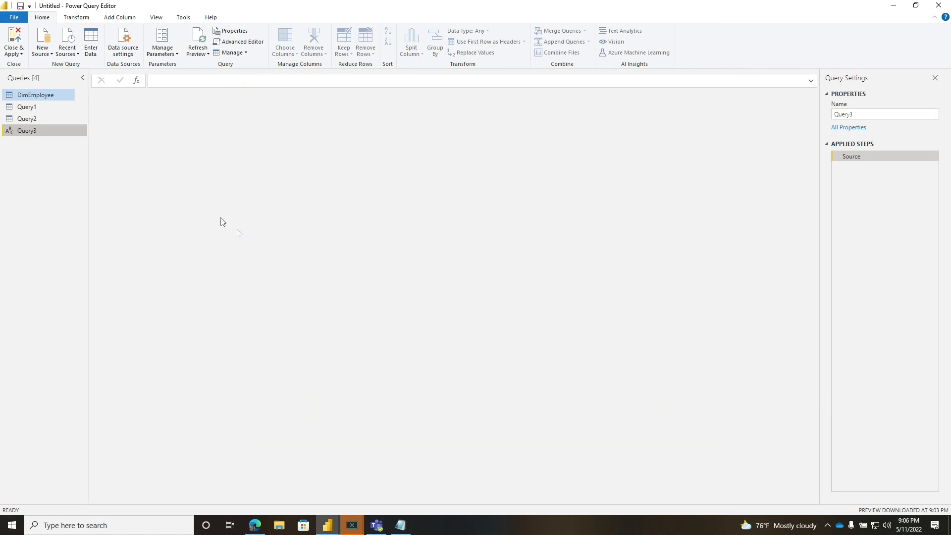
pyautogui.click(34, 95)
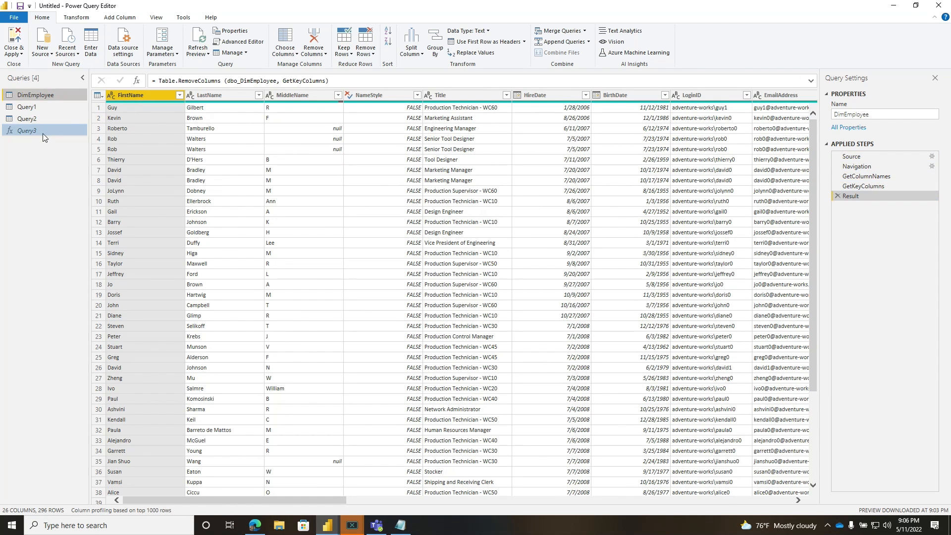
# Rename the new function query to fxRemoveKeyColumns.
pyautogui.rightClick(27, 130)
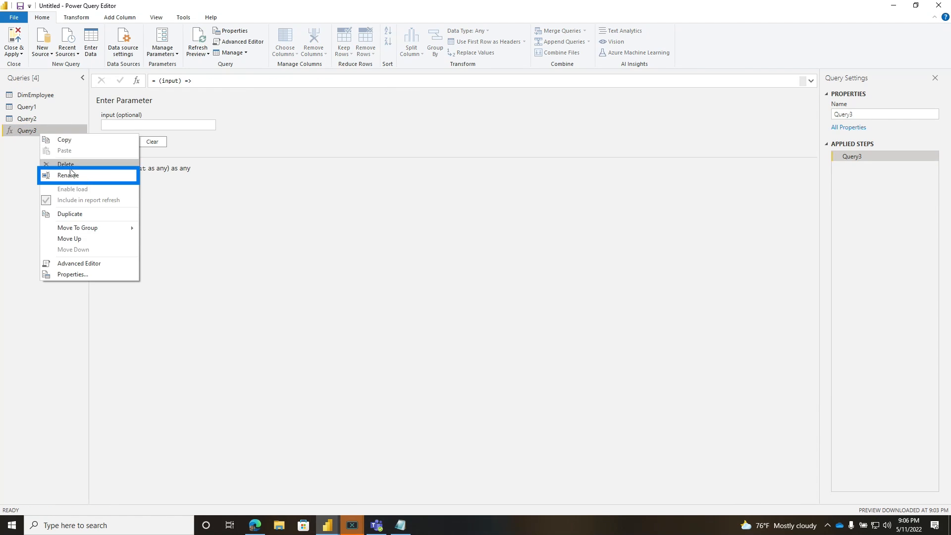
pyautogui.click(67, 175)
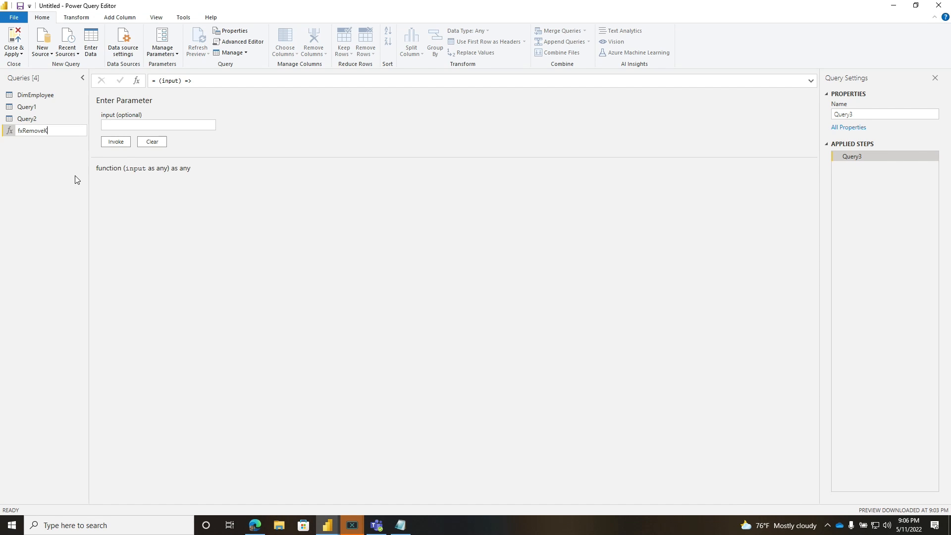
pyautogui.click(36, 94)
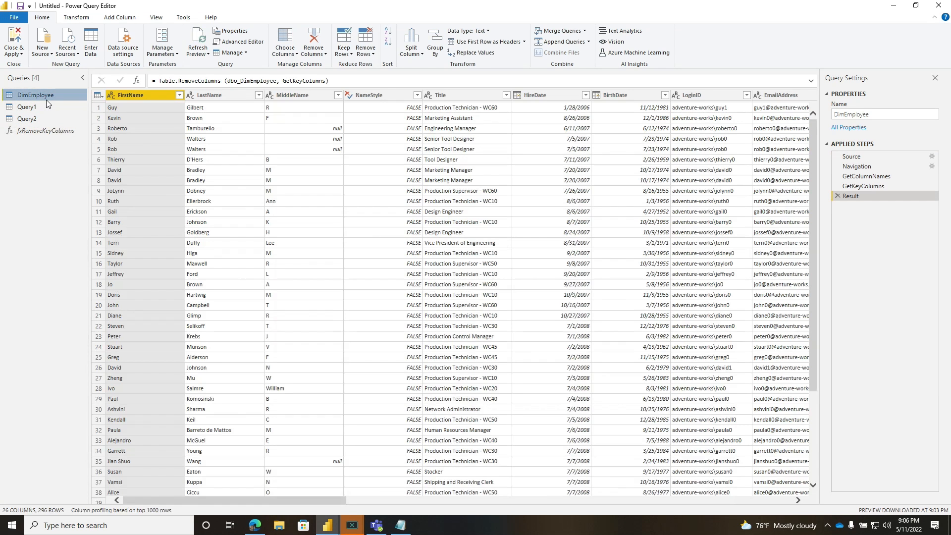
# Replace DimEmployee's removal steps with Result = fxRemoveKeyColumns(dbo_DimEmployee).
pyautogui.click(241, 41)
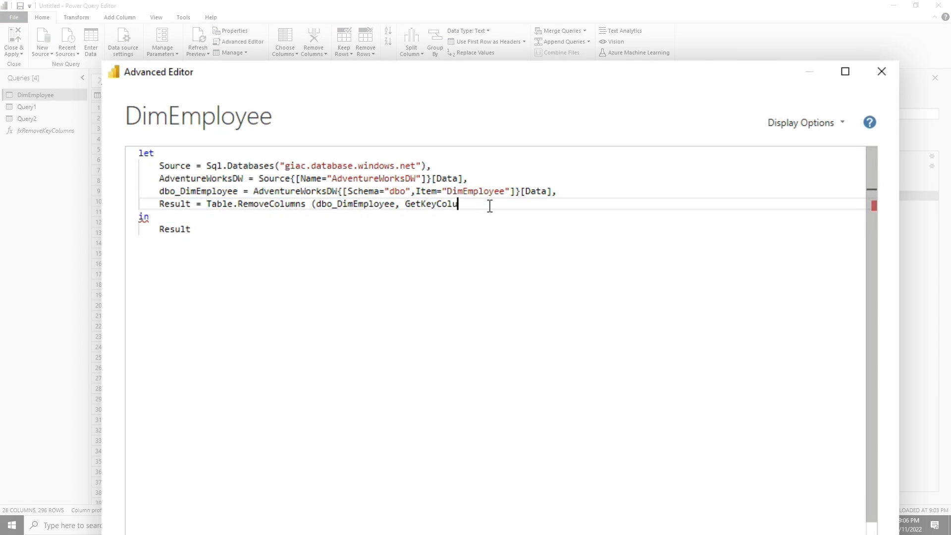
pyautogui.press('BackSpace')
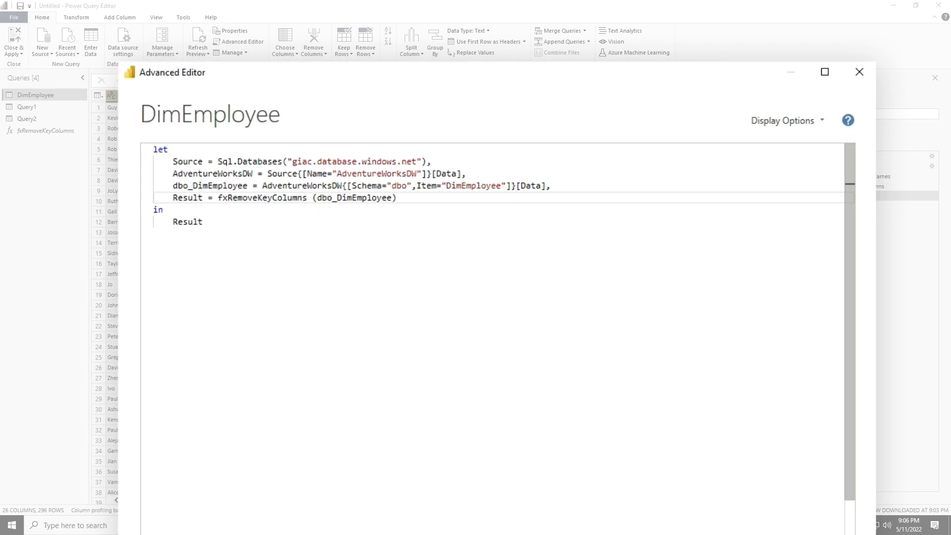
pyautogui.click(859, 71)
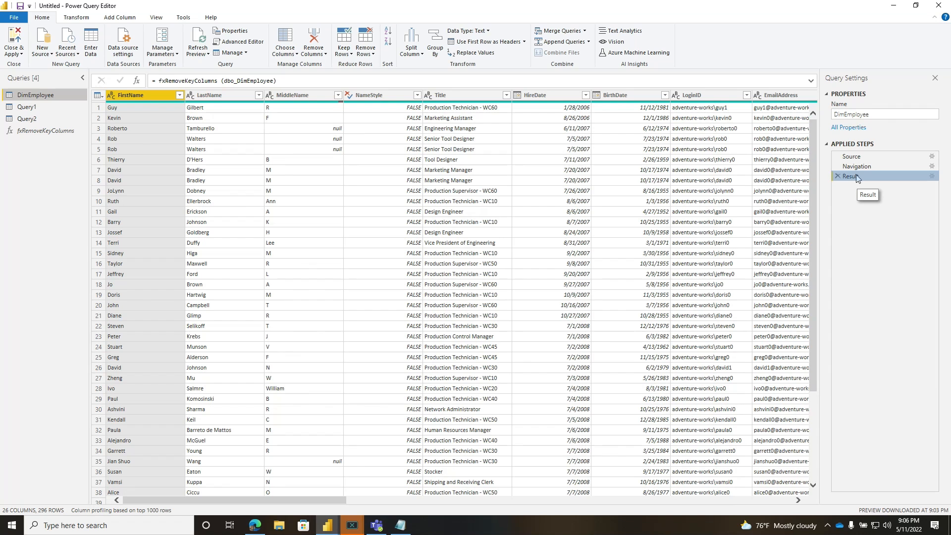